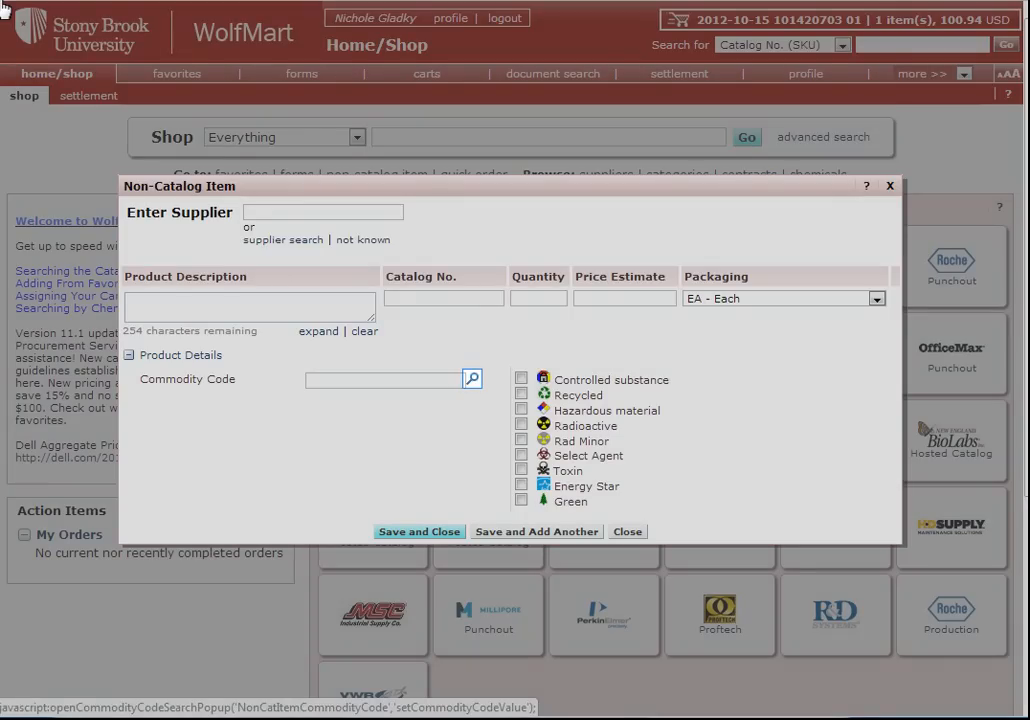
pyautogui.moveTo(390, 140)
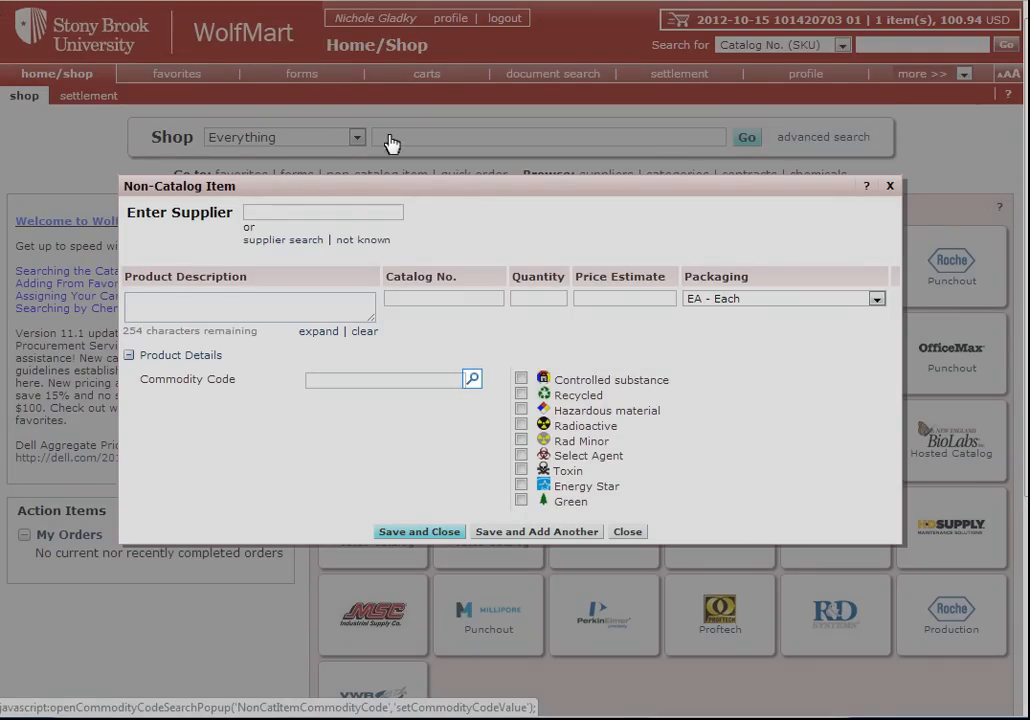
# Open the commodity code search from the non-catalog item's Commodity Code field
pyautogui.click(472, 379)
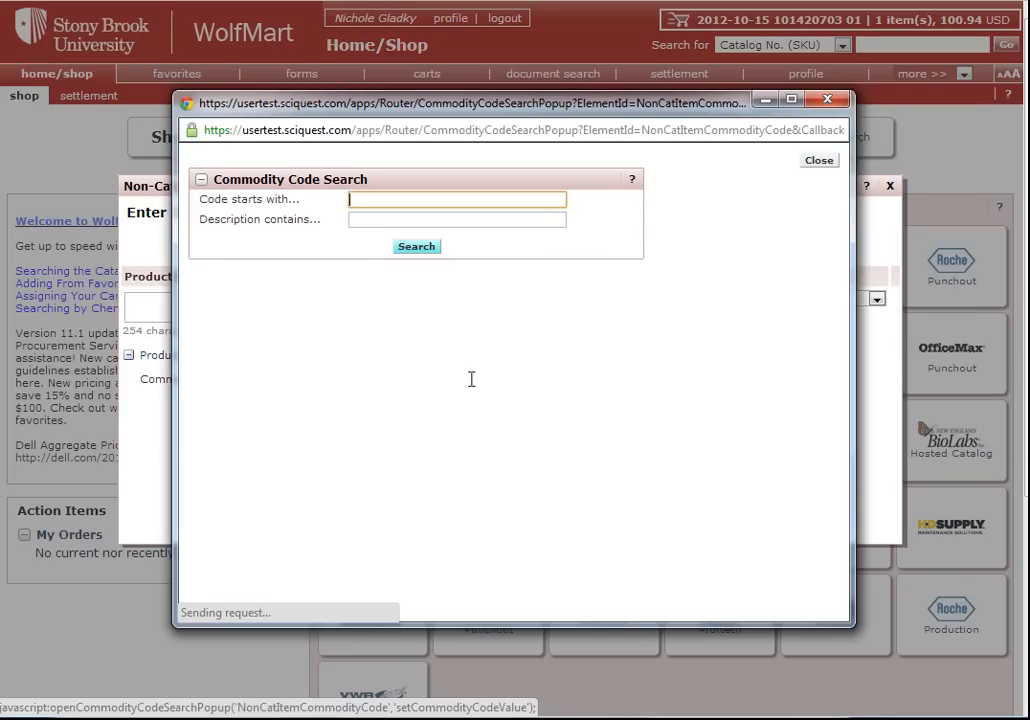
# Search descriptions for 'spring water', then broaden the search to 'water' (231 codes)
pyautogui.click(456, 219)
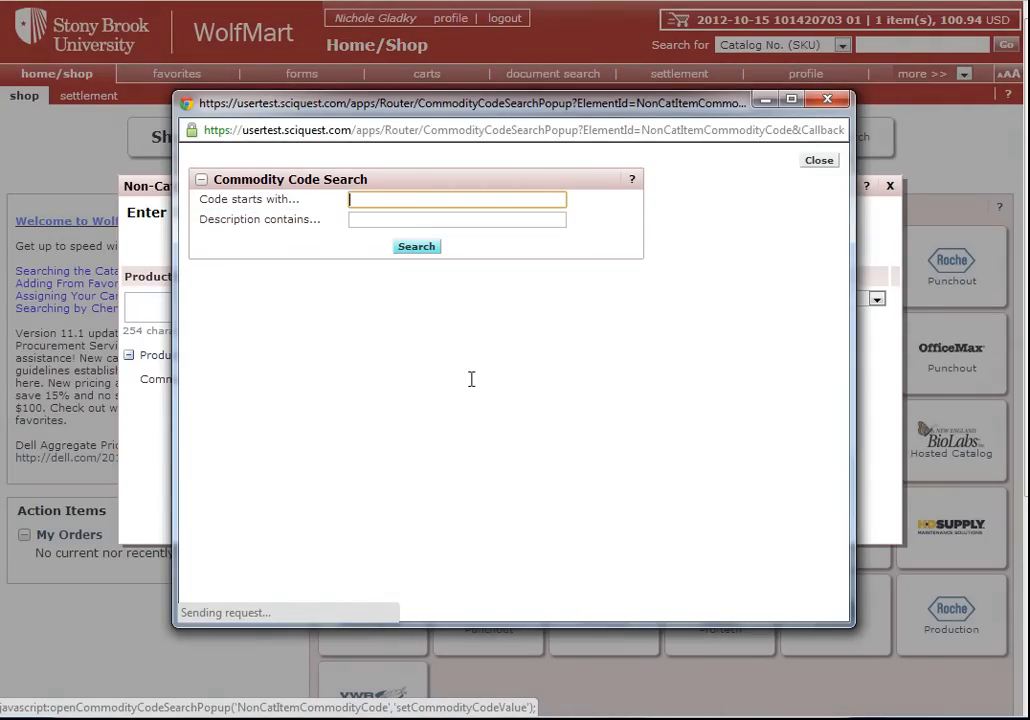
pyautogui.moveTo(358, 241)
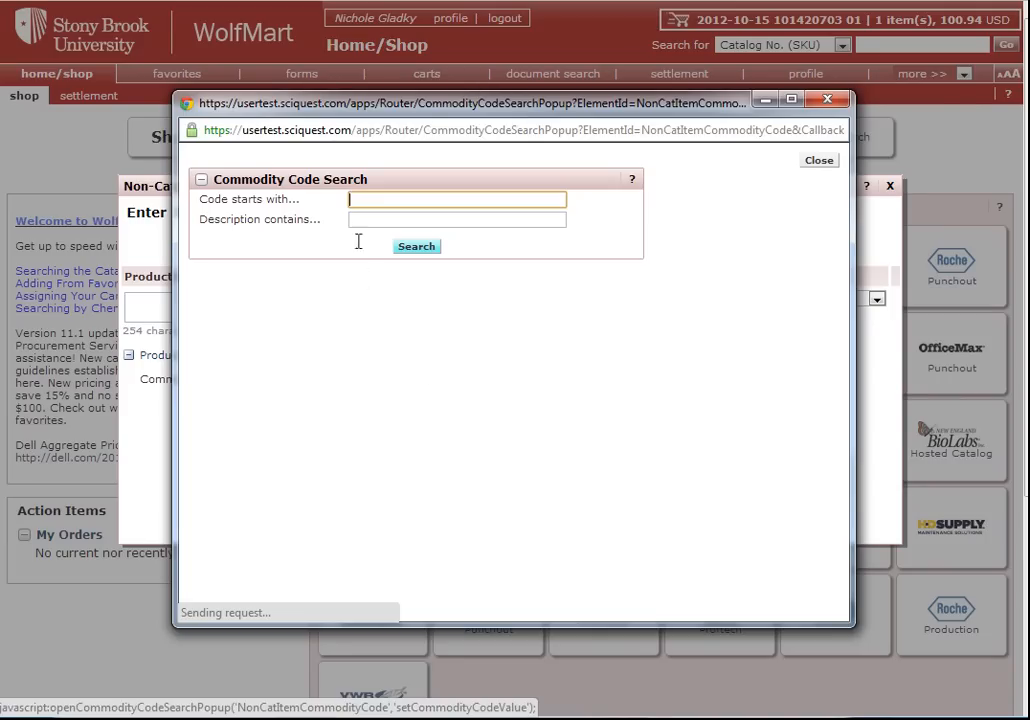
pyautogui.click(456, 219)
pyautogui.write('spring water')
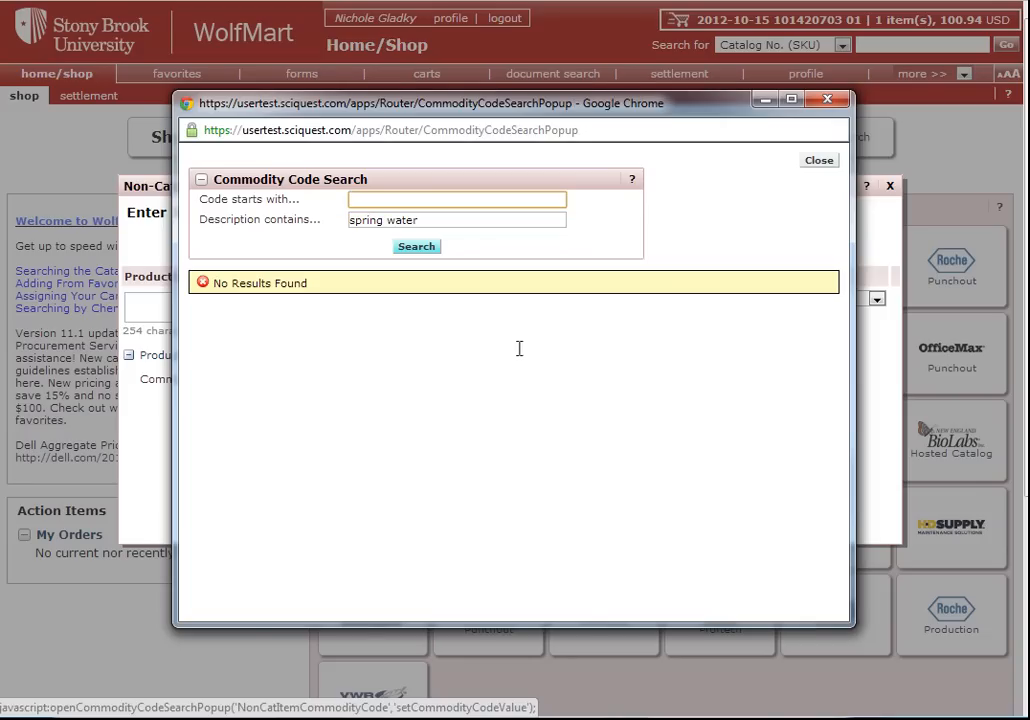
pyautogui.moveTo(442, 332)
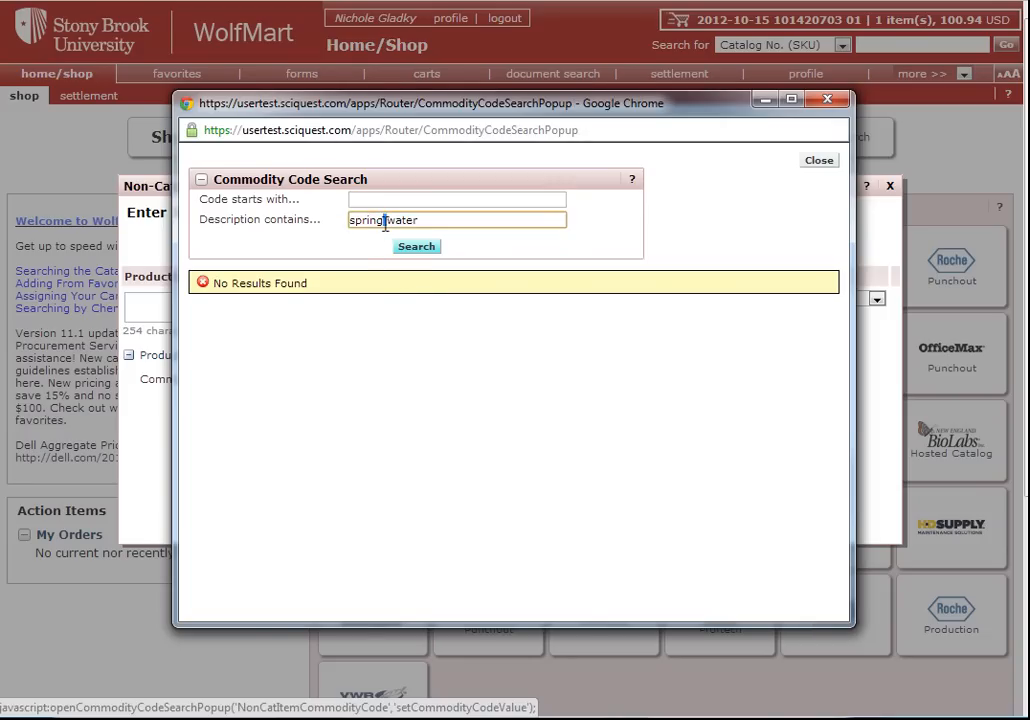
pyautogui.doubleClick(366, 219)
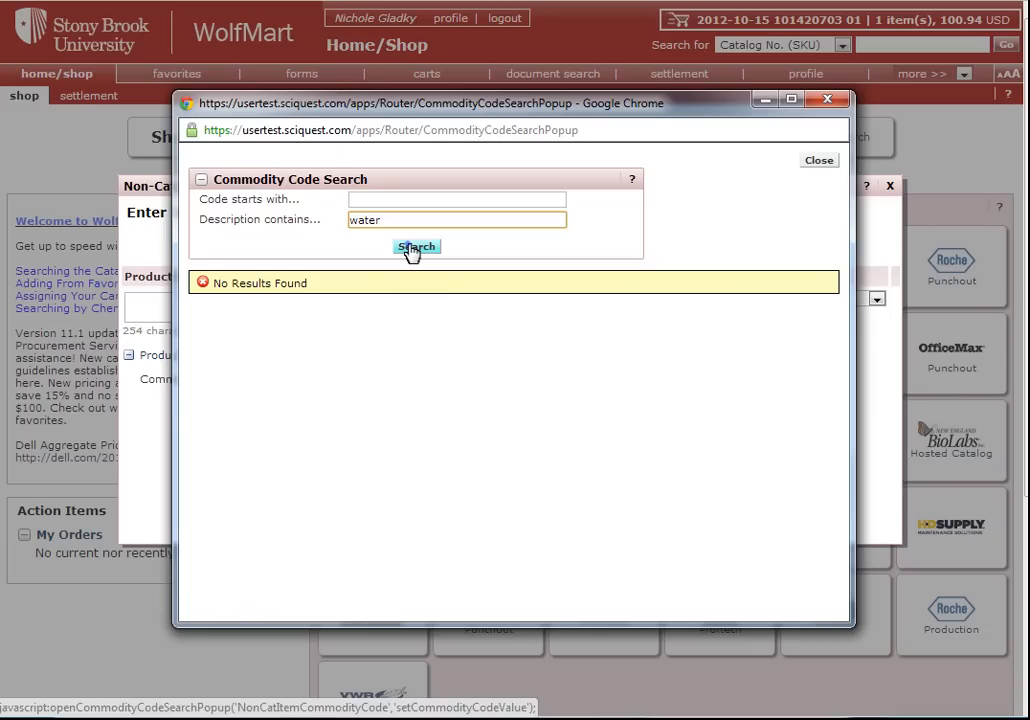
pyautogui.click(416, 247)
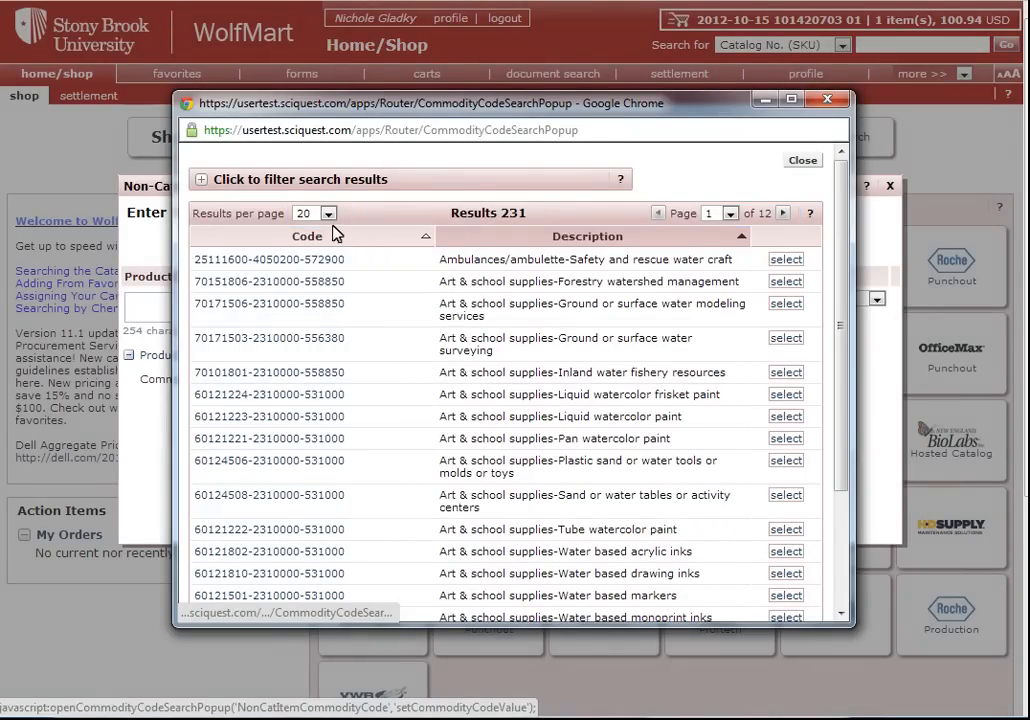
# Set the water search results to show 200 per page
pyautogui.click(330, 213)
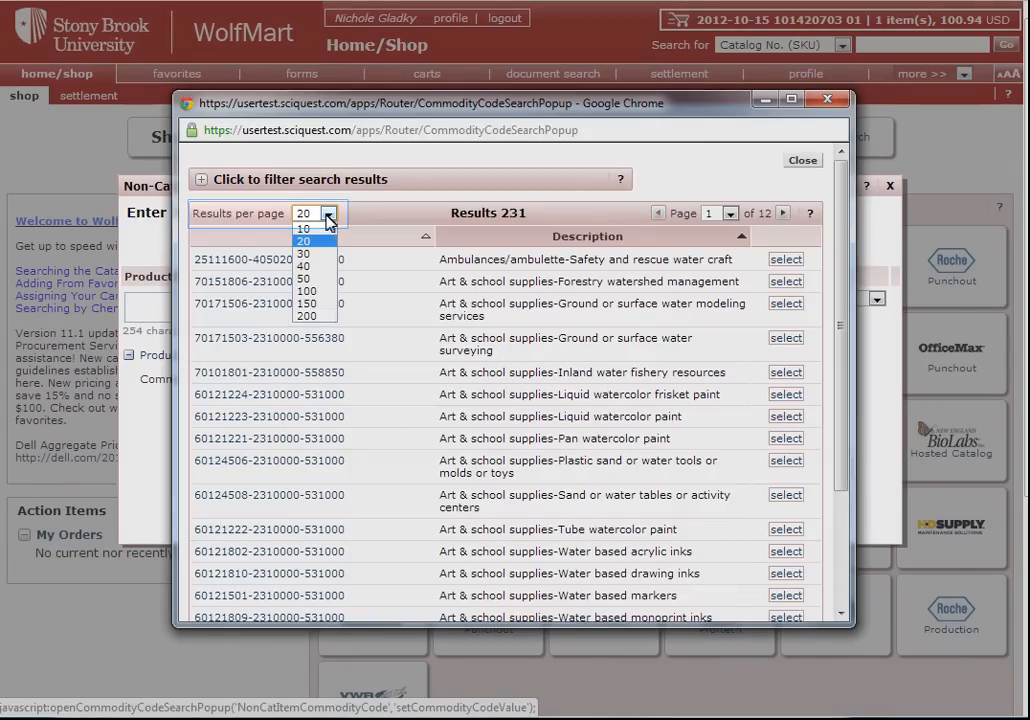
pyautogui.click(312, 316)
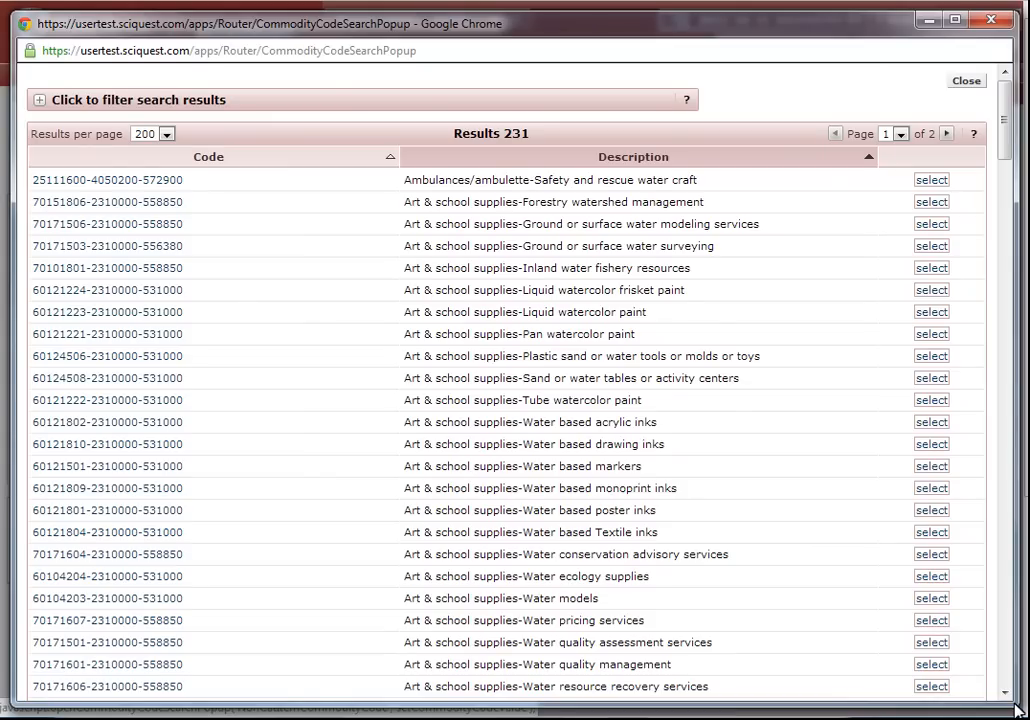
pyautogui.moveTo(843, 692)
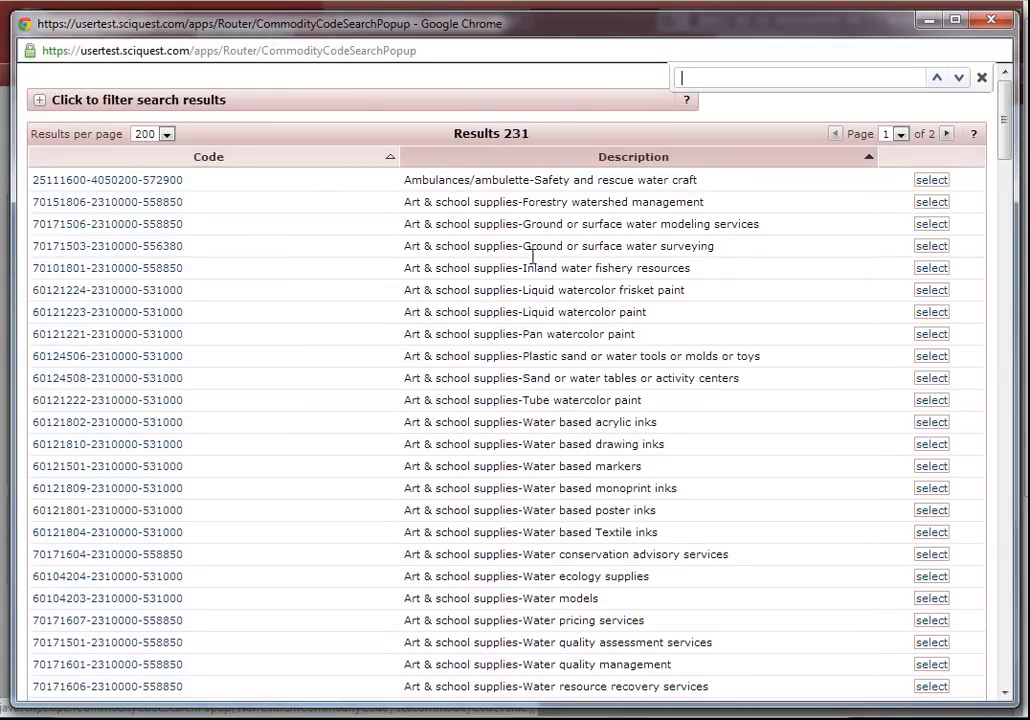
pyautogui.write('spl')
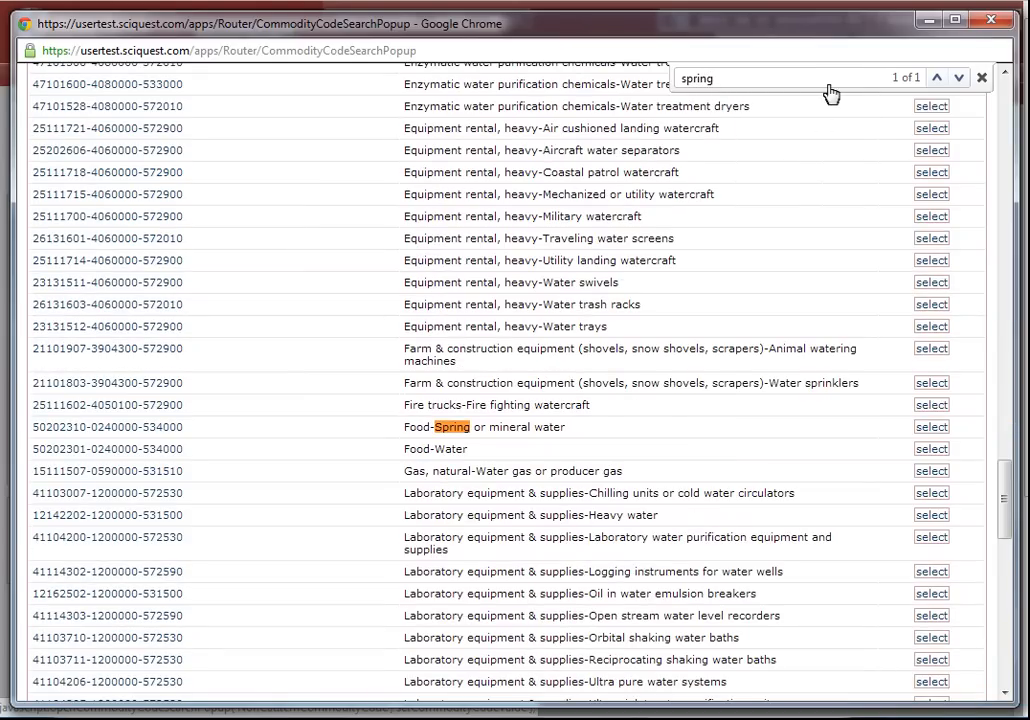
pyautogui.click(490, 427)
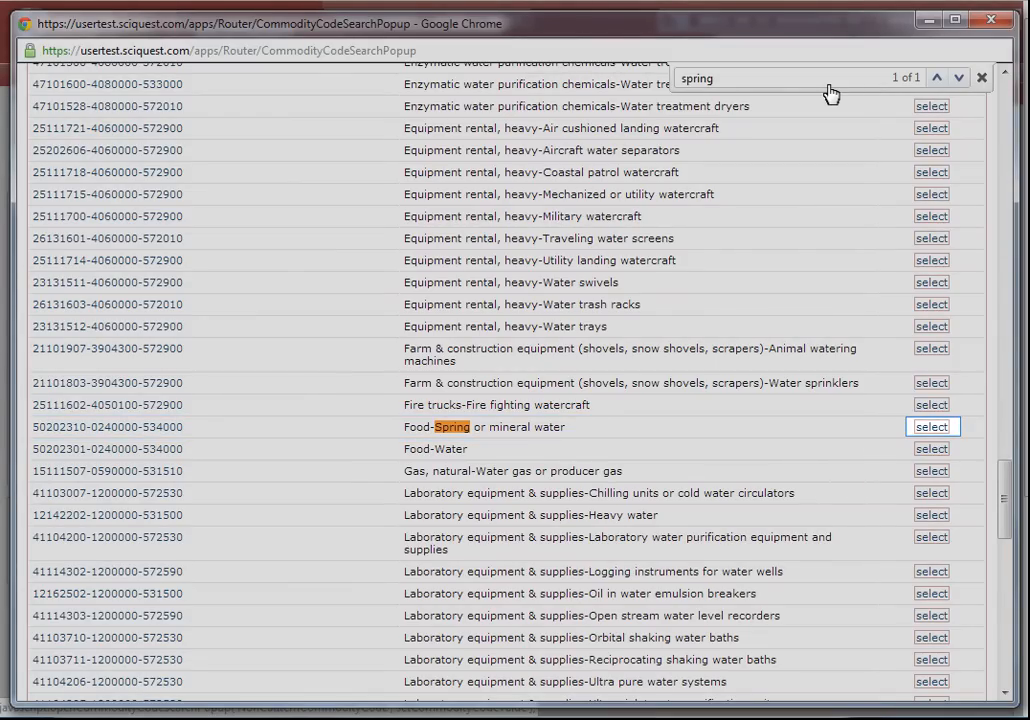
pyautogui.moveTo(840, 92)
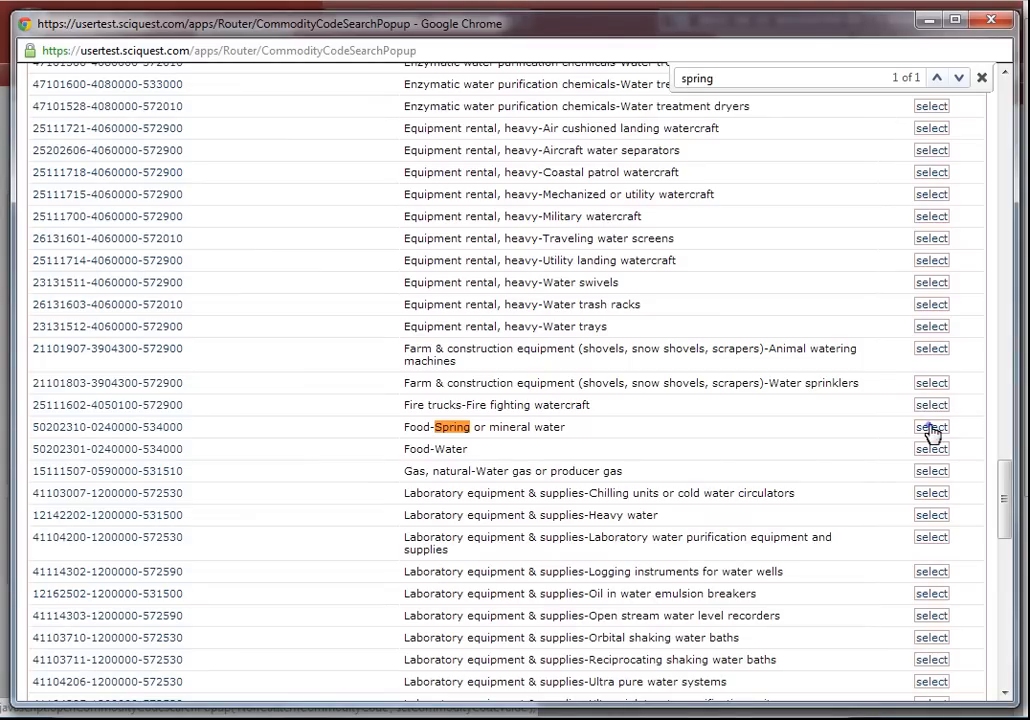
pyautogui.click(931, 448)
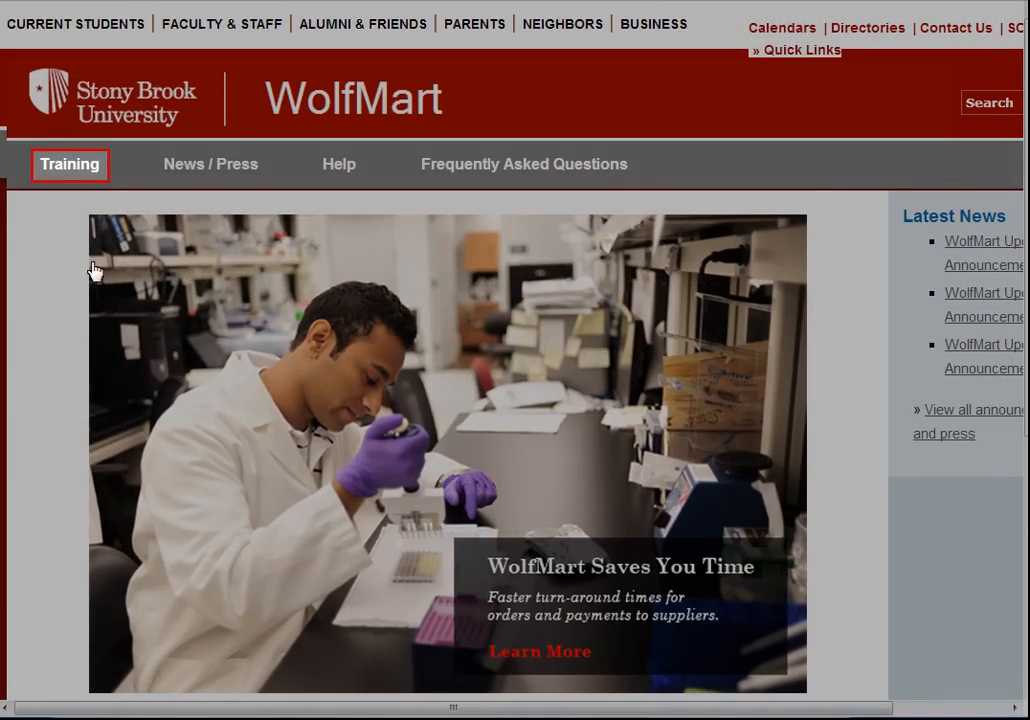
# Download the Commodity Code Cheat Sheet from the WolfMart Training page
pyautogui.click(70, 164)
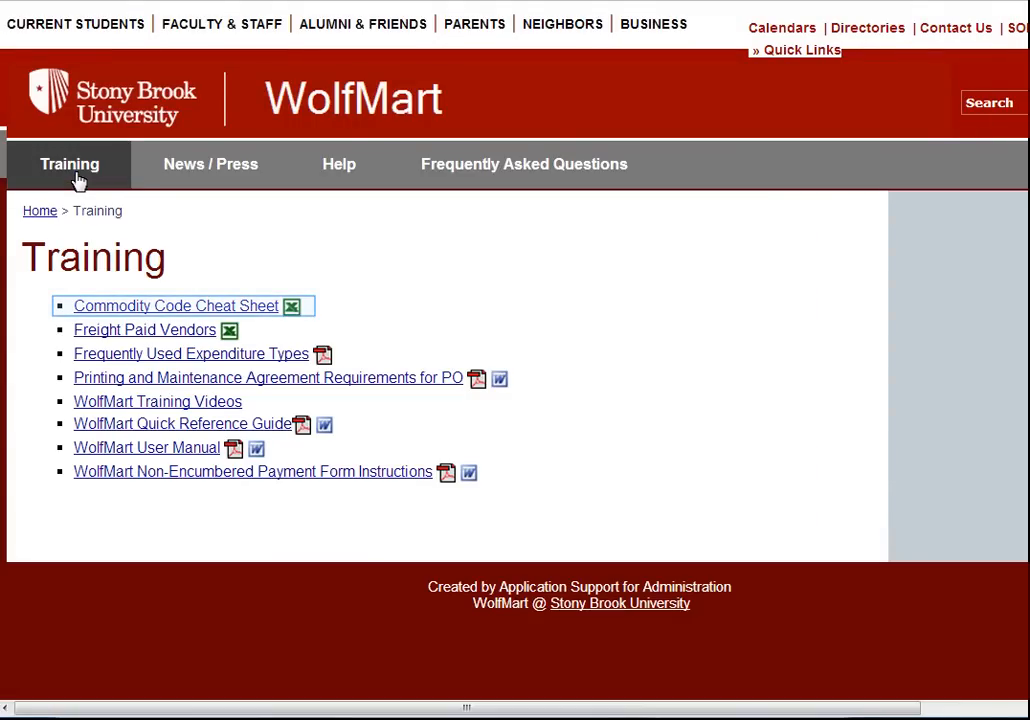
pyautogui.moveTo(88, 175)
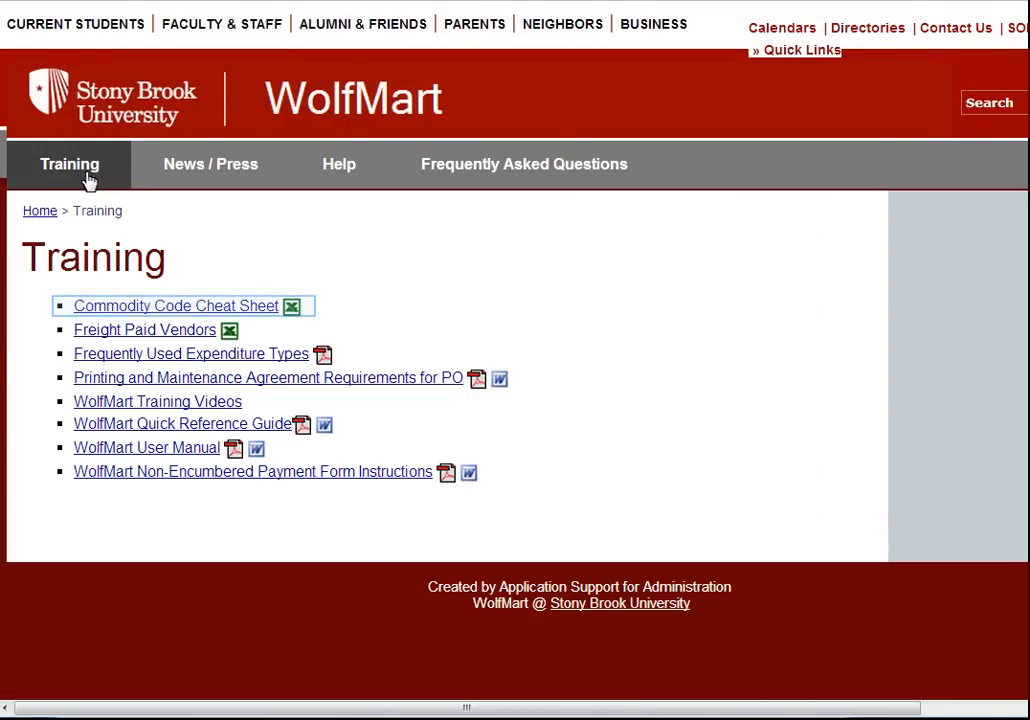
pyautogui.click(174, 305)
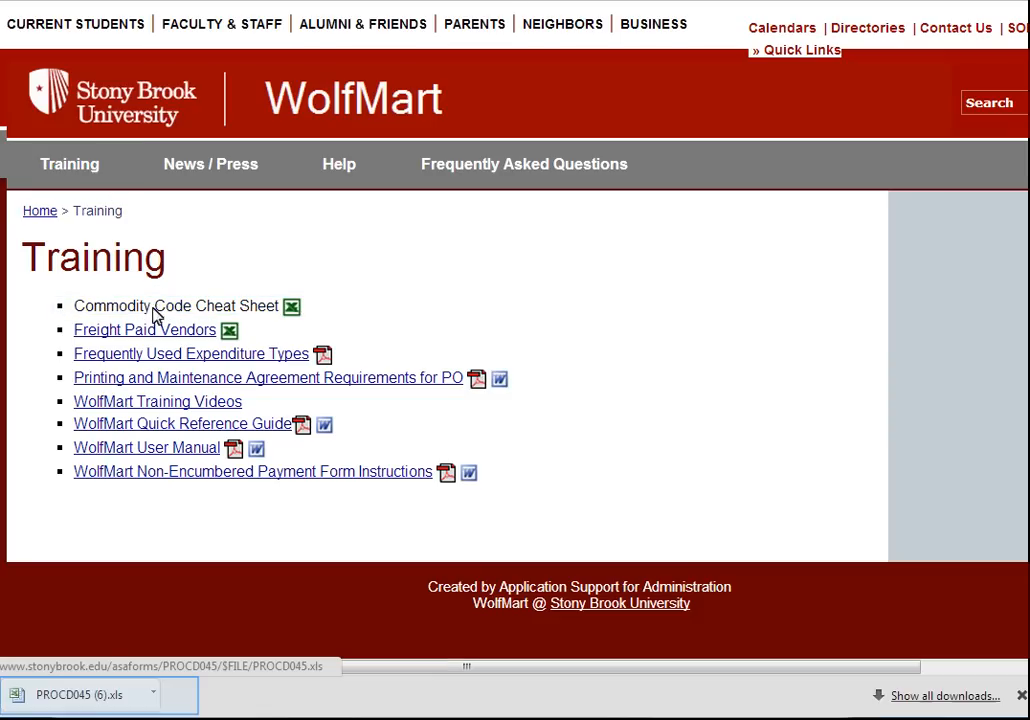